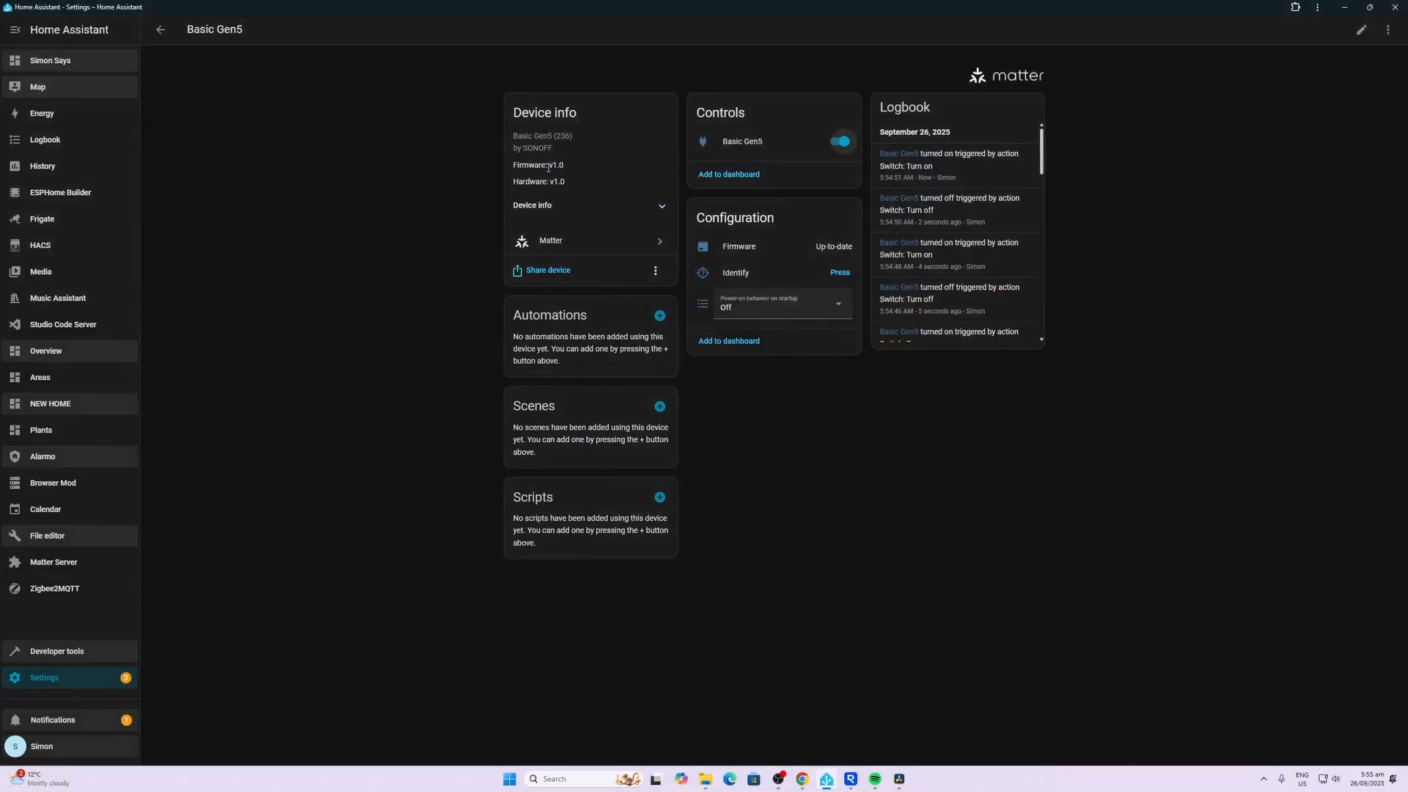
- Toggle the Basic Gen5 switch off and back on from the Controls card
left_click(839, 142)
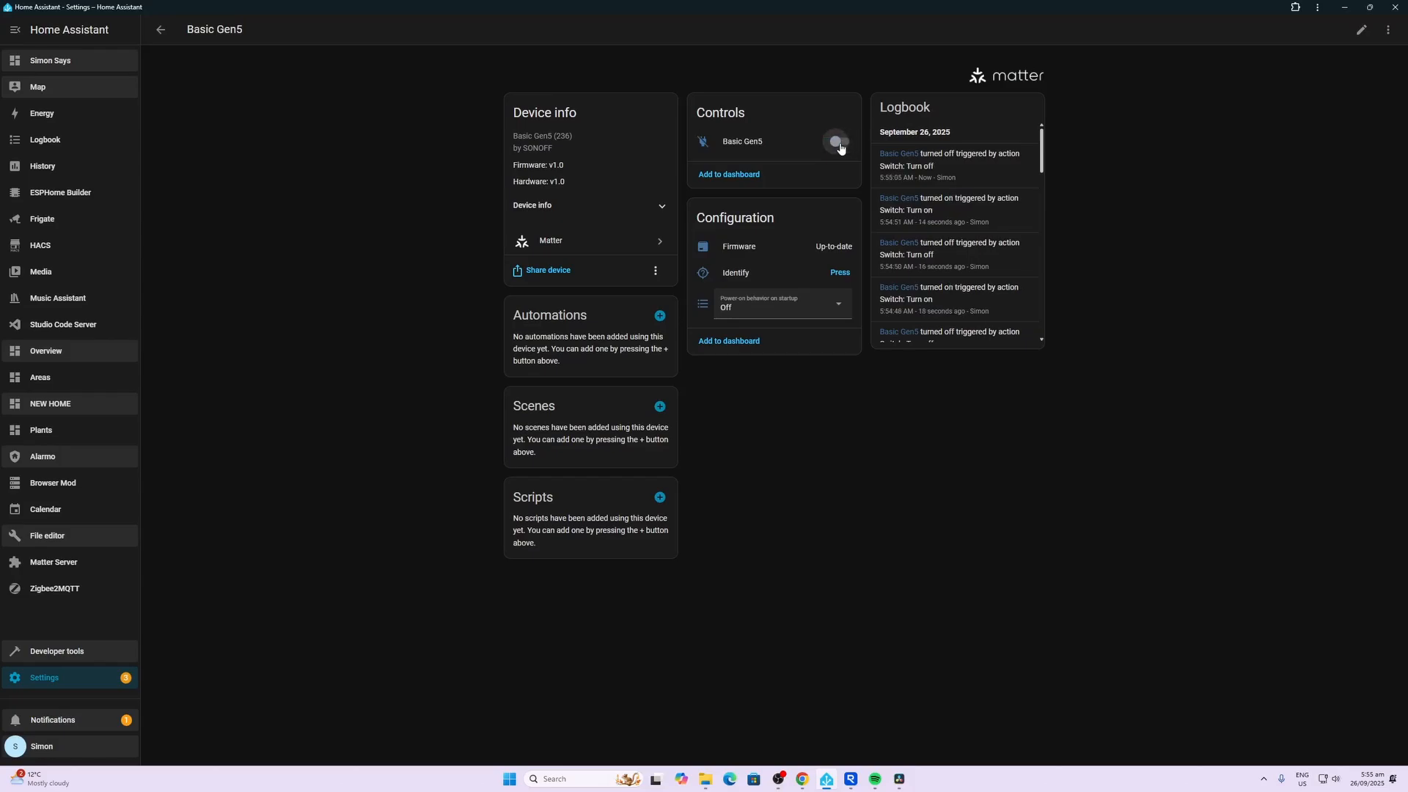
left_click(839, 141)
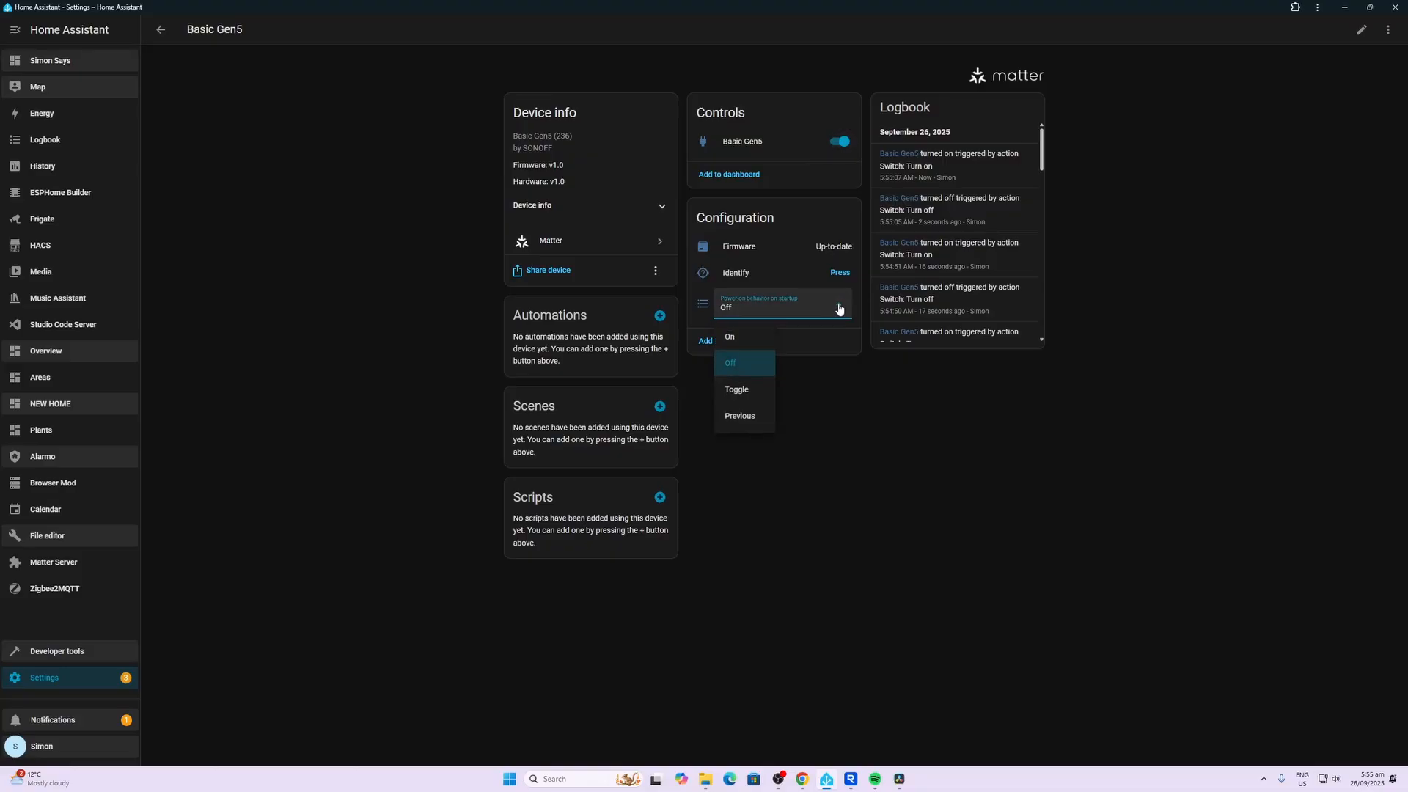
mouse_move(756, 342)
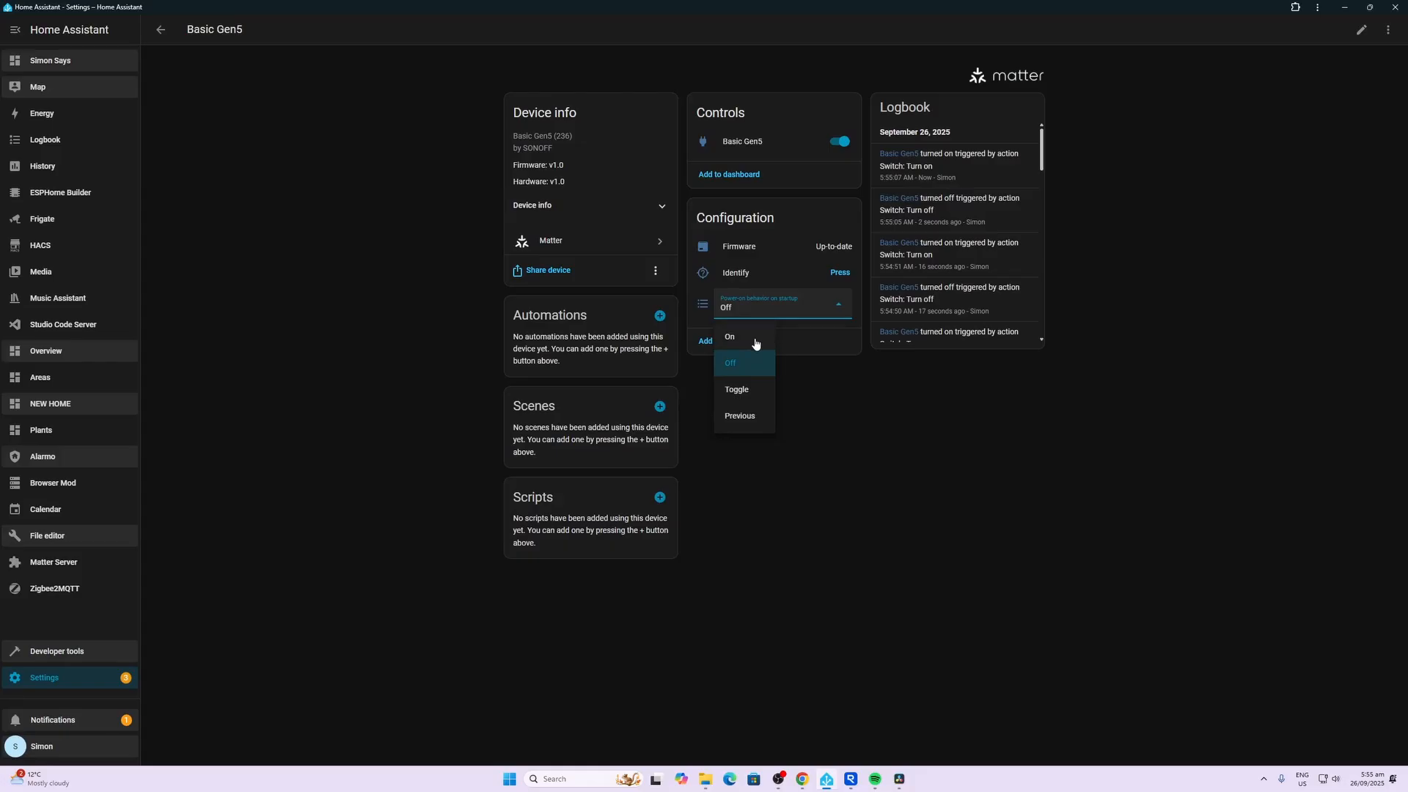
mouse_move(756, 421)
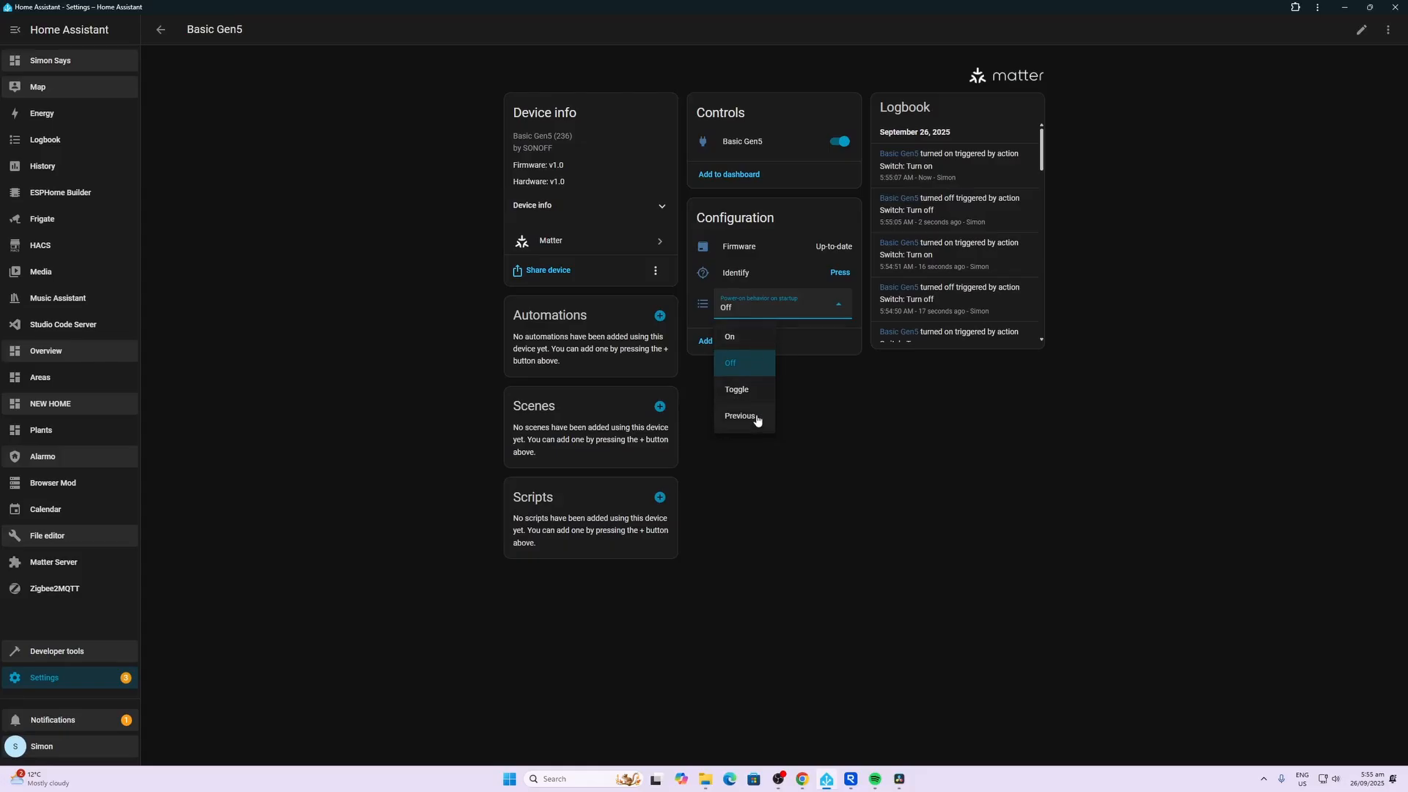